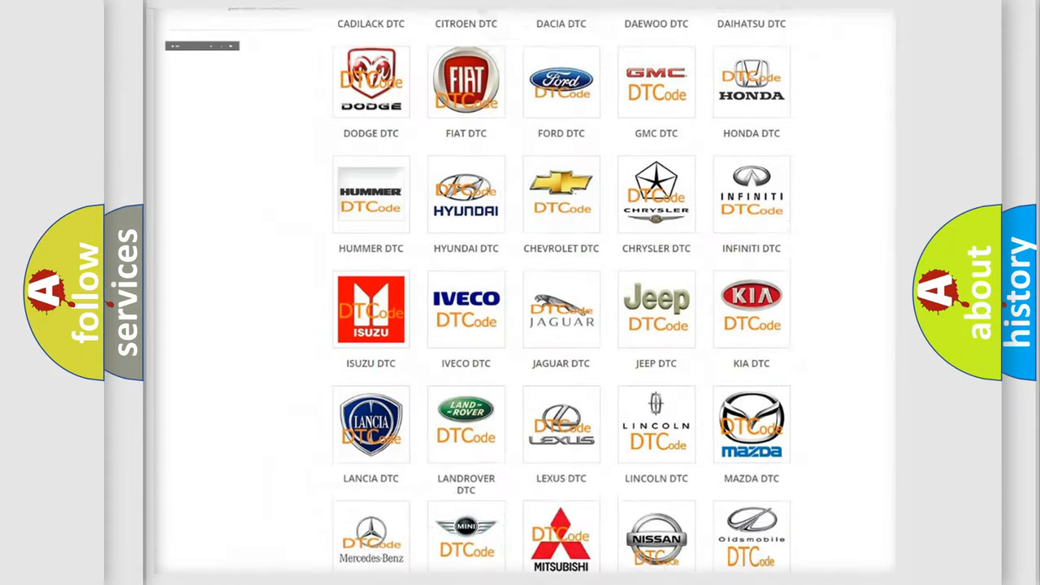
scroll("up", 3)
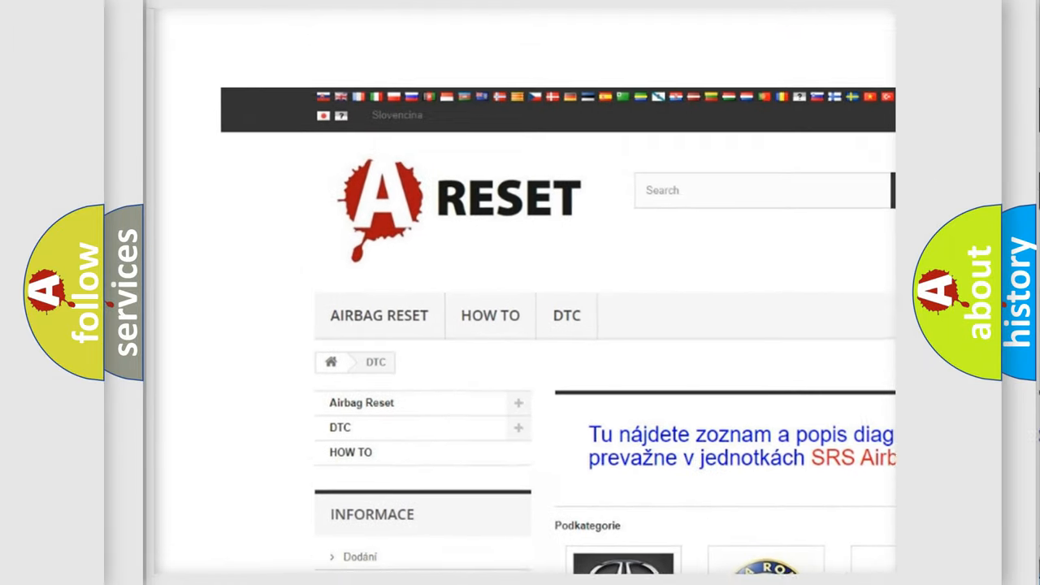
scroll("up", 3)
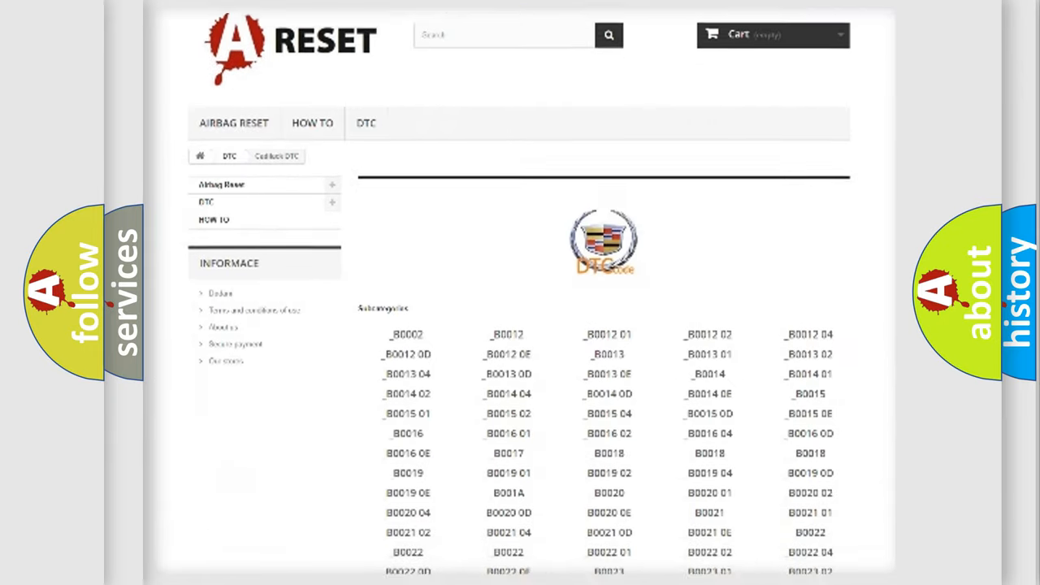
scroll("down", 3)
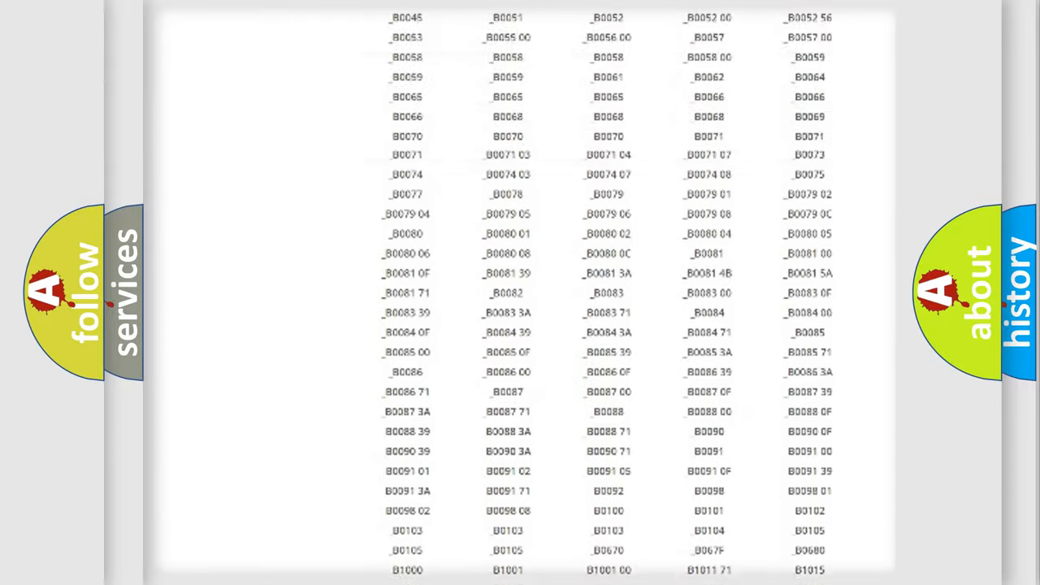
scroll("up", 3)
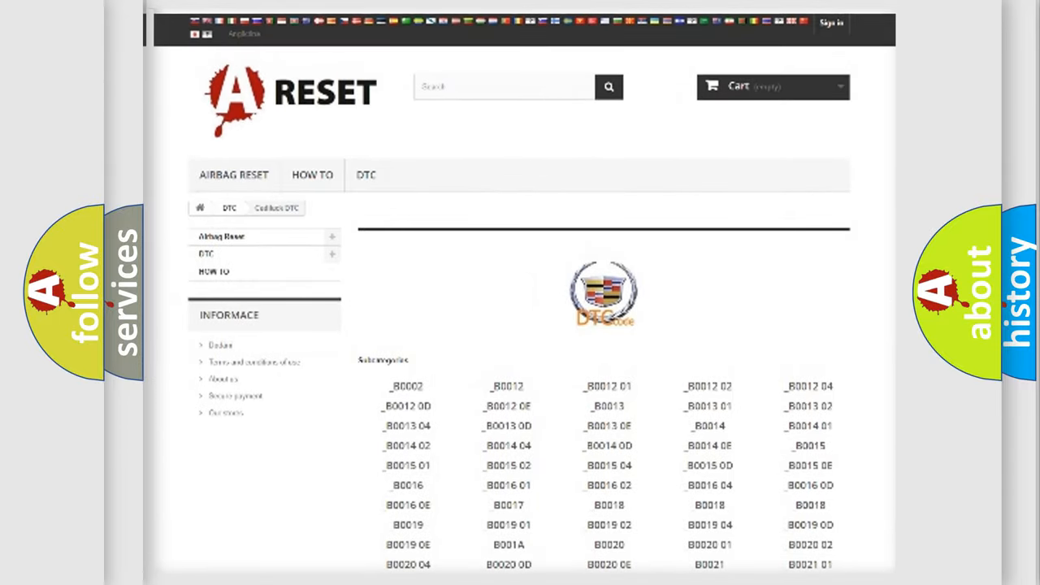